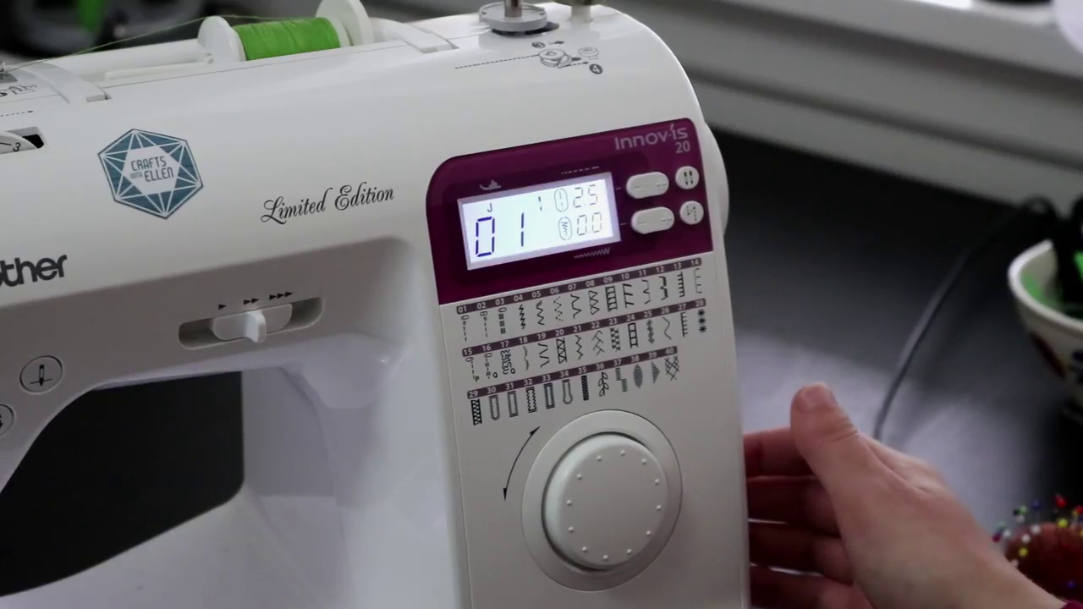
Raise the straight stitch 01 length toward its 5.0 maximum for gathering
click(646, 183)
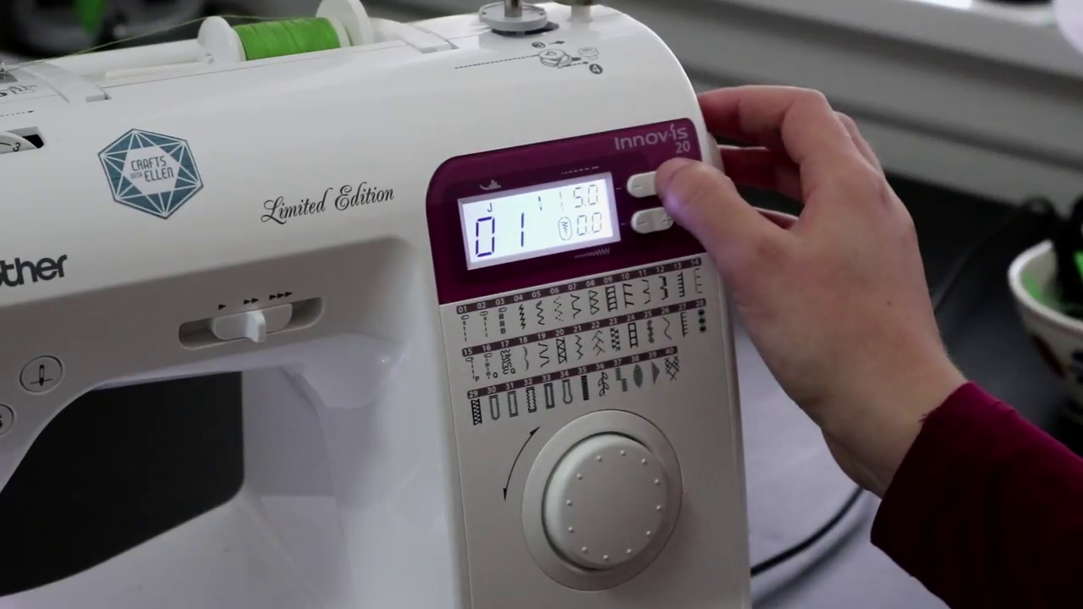